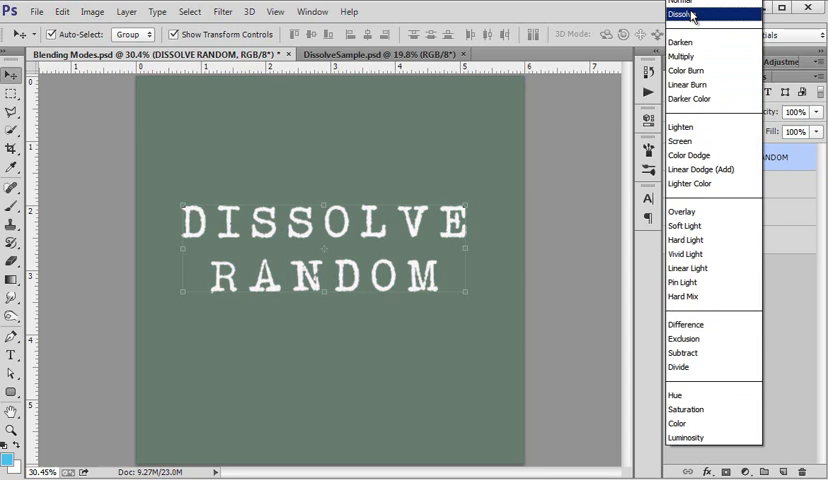
mouse_move(690, 41)
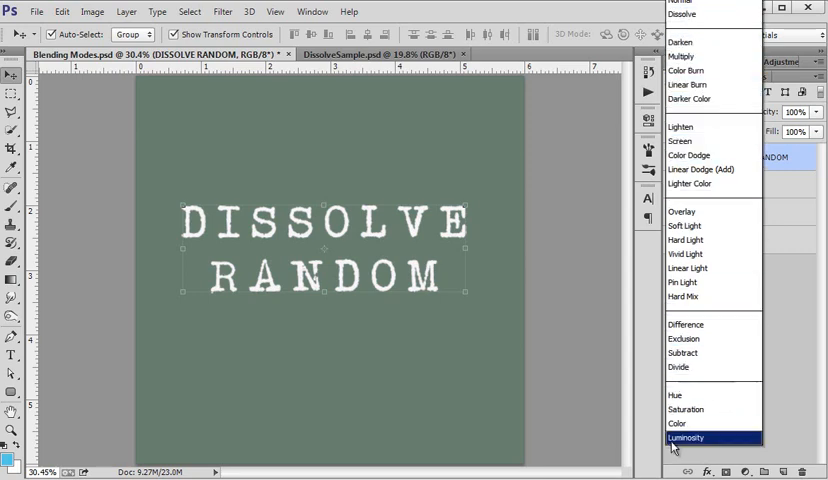
mouse_move(681, 13)
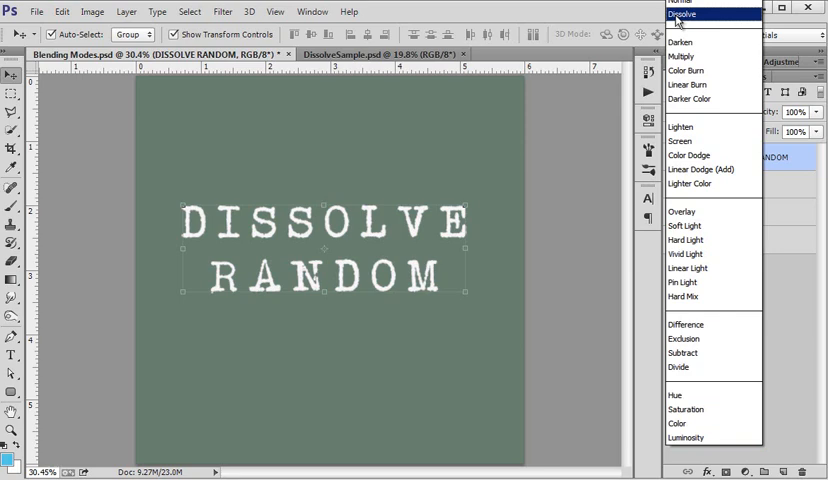
Hide the DISSOLVE RANDOM text layer, leaving only the plain green background.
click(692, 5)
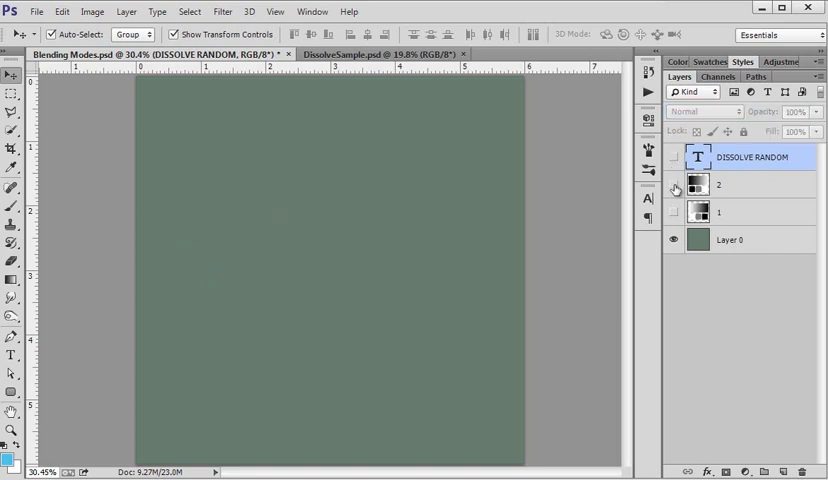
Make layer 2 visible to show its gradient bar and black, gray, white squares.
click(676, 185)
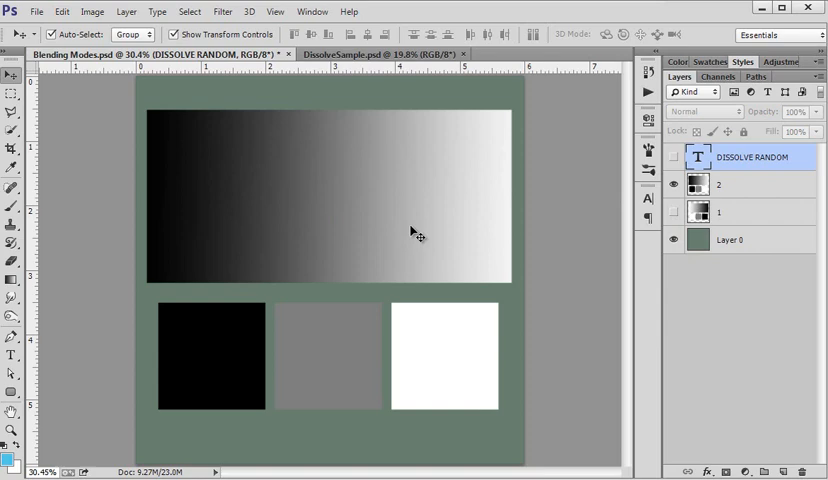
mouse_move(235, 362)
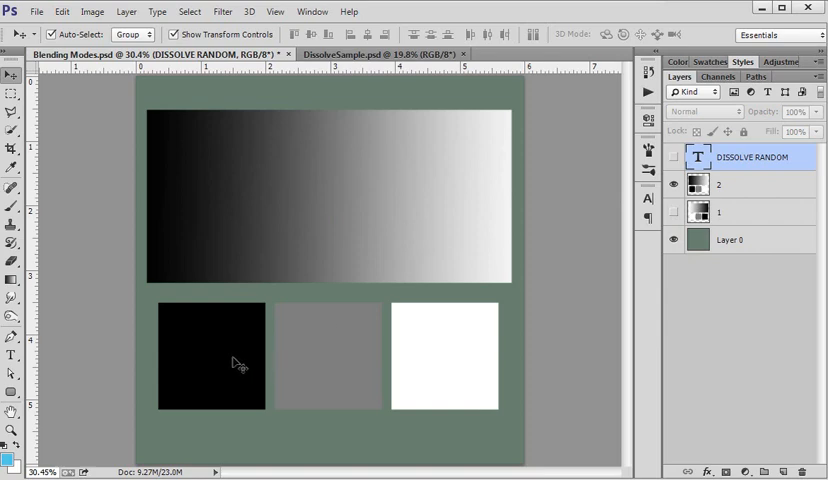
mouse_move(435, 375)
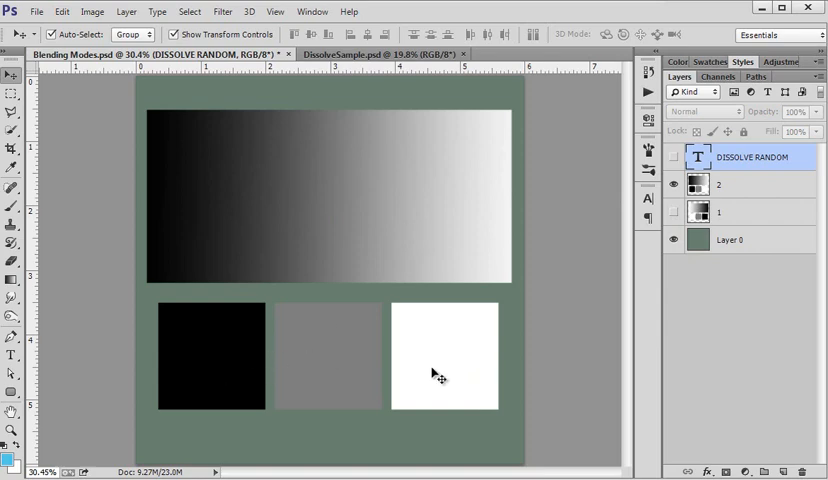
mouse_move(325, 333)
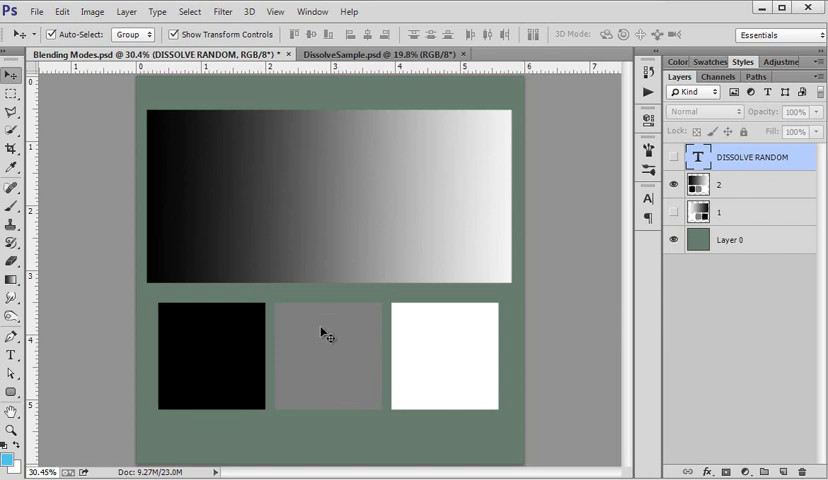
mouse_move(170, 191)
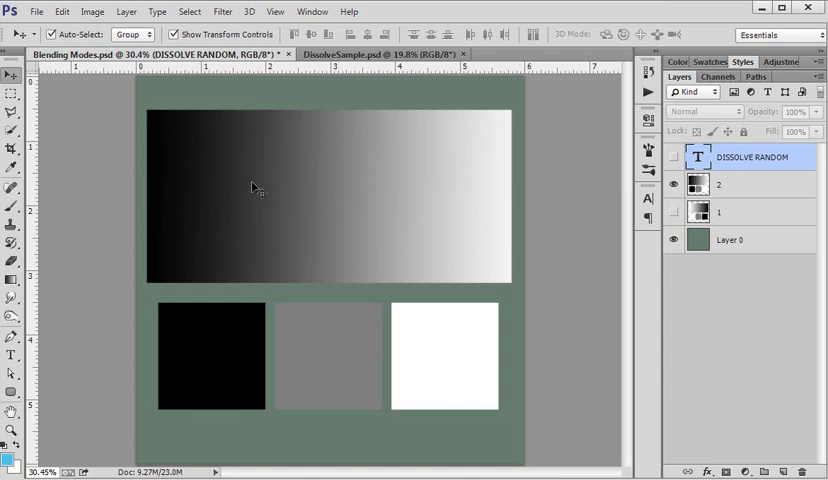
mouse_move(581, 328)
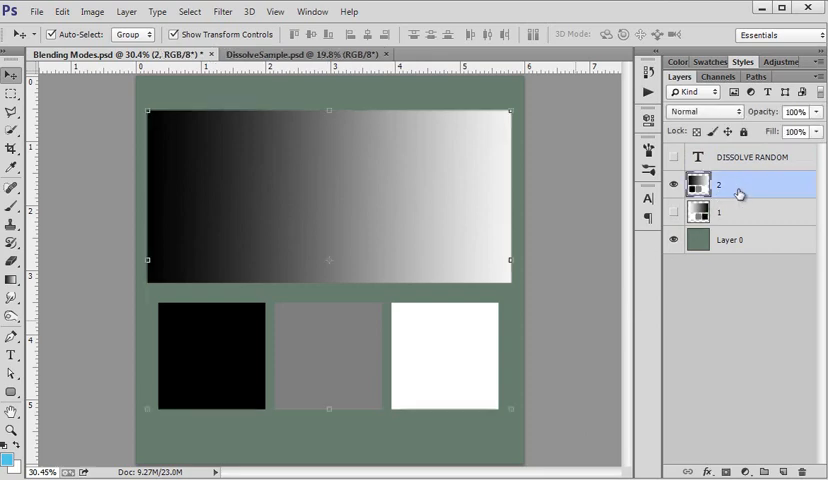
Switch layer 2's blend mode to Dissolve, speckling the gradient bar's edges.
click(700, 111)
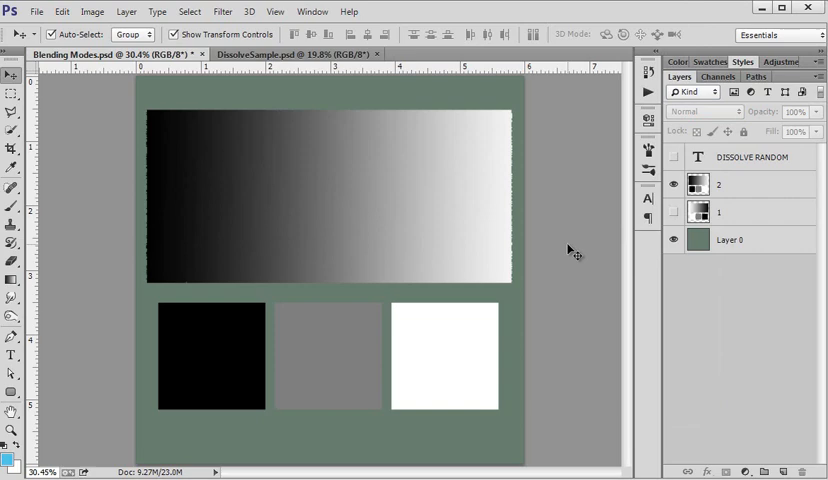
mouse_move(582, 238)
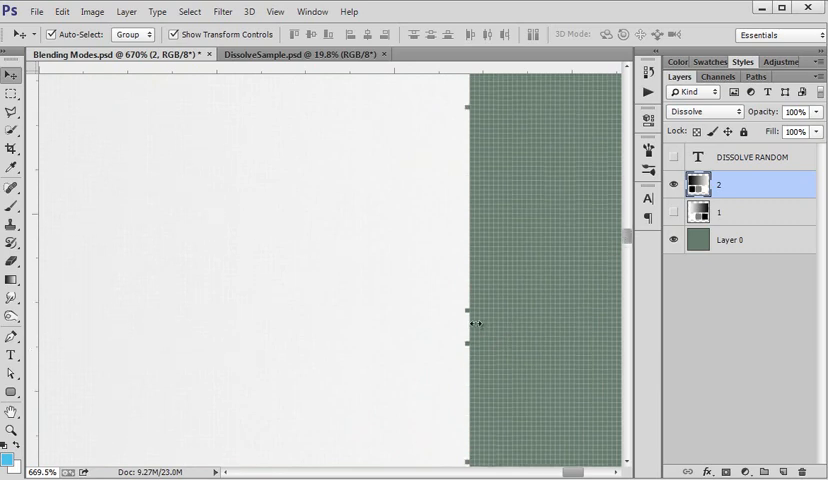
mouse_move(457, 148)
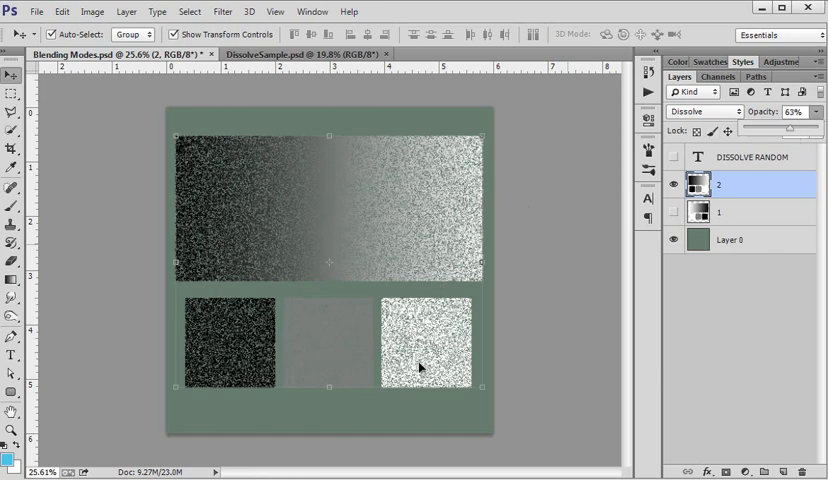
mouse_move(405, 364)
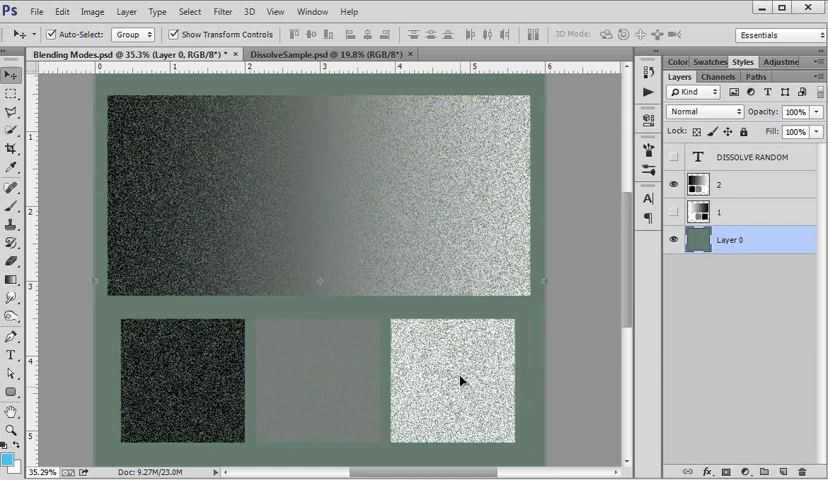
mouse_move(197, 164)
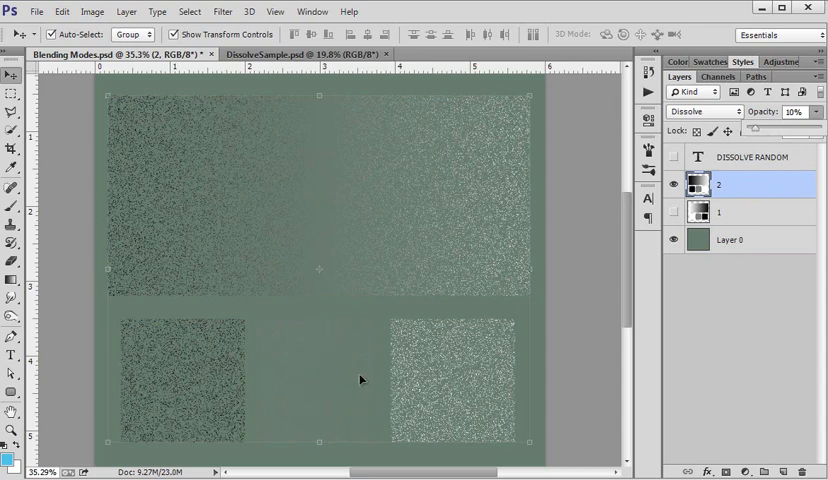
mouse_move(318, 109)
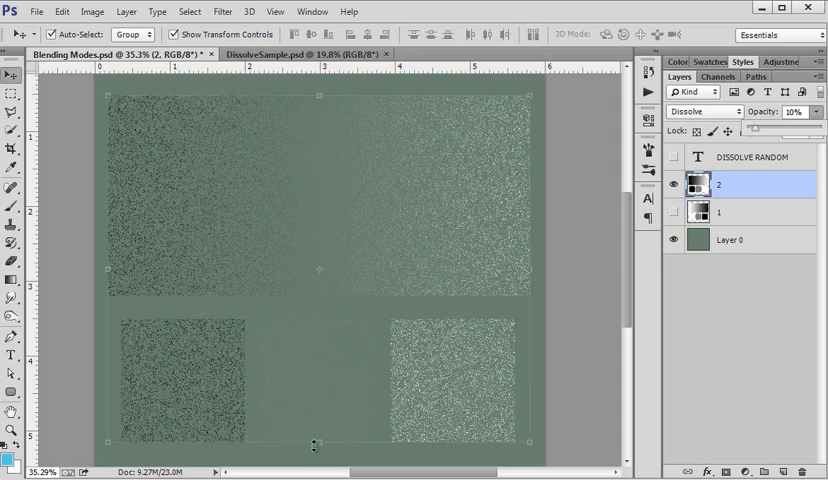
mouse_move(803, 176)
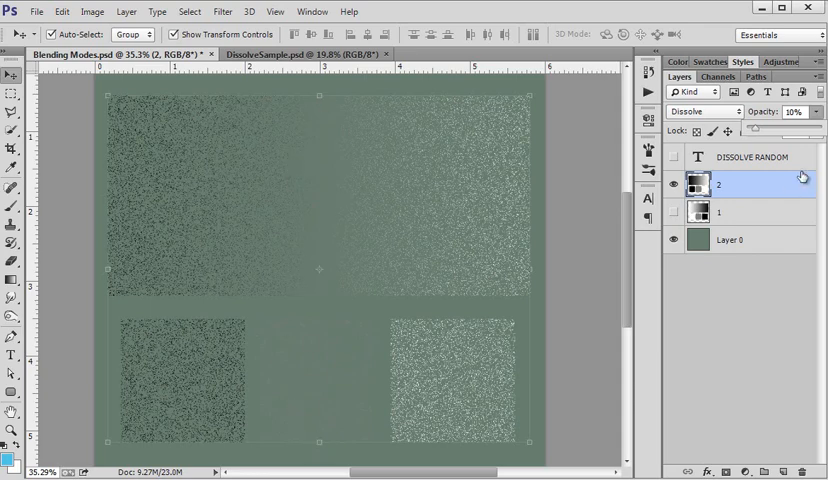
mouse_move(323, 355)
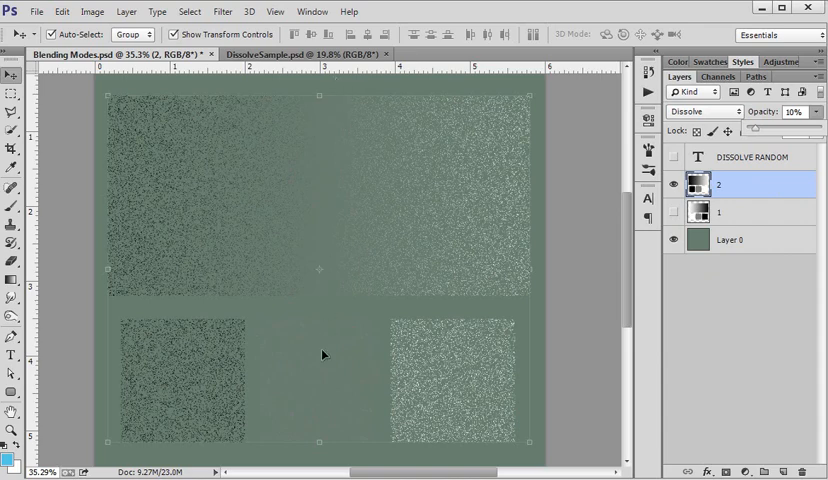
mouse_move(319, 127)
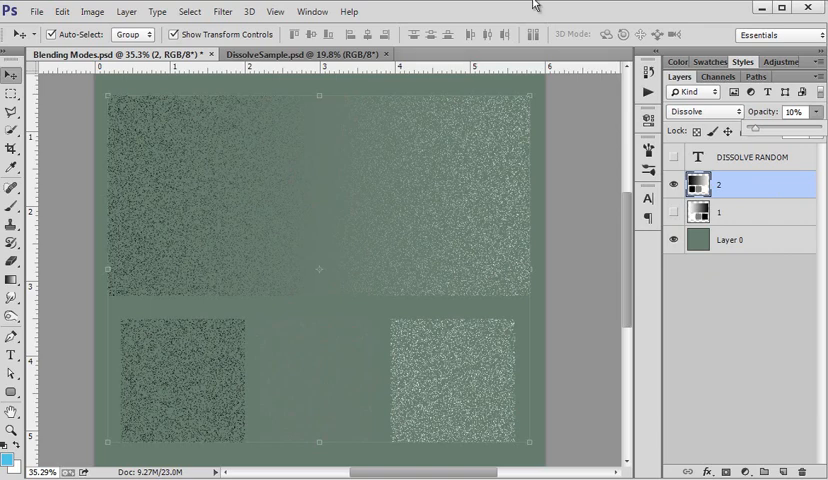
Lower layer 2's Dissolve opacity to 10% for sparse speckles.
click(792, 111)
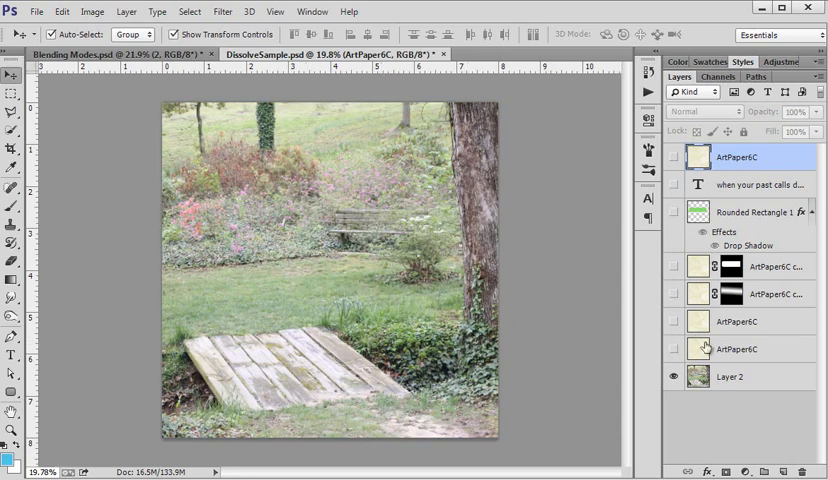
mouse_move(728, 354)
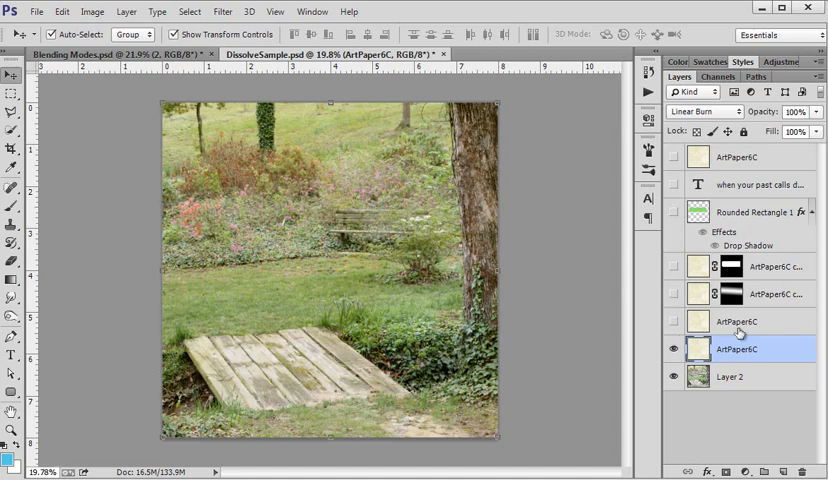
Show the bottom ArtPaper6C layer and set it to Linear Burn.
click(738, 321)
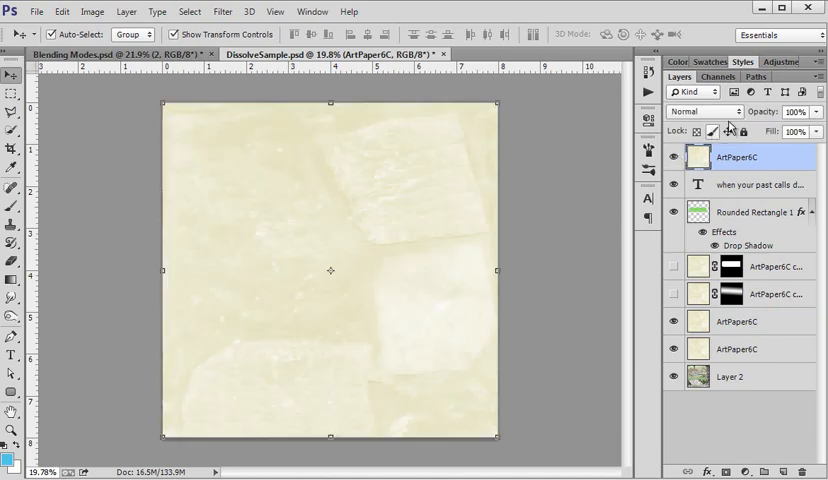
Open the blend mode list for the top ArtPaper6C paper layer.
click(700, 111)
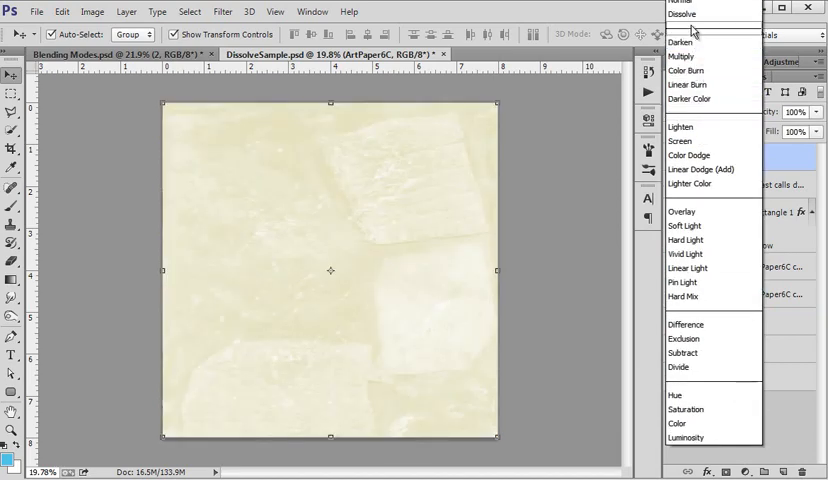
Make the top ArtPaper6C paper Dissolve and reduce its opacity to about 25%.
click(680, 14)
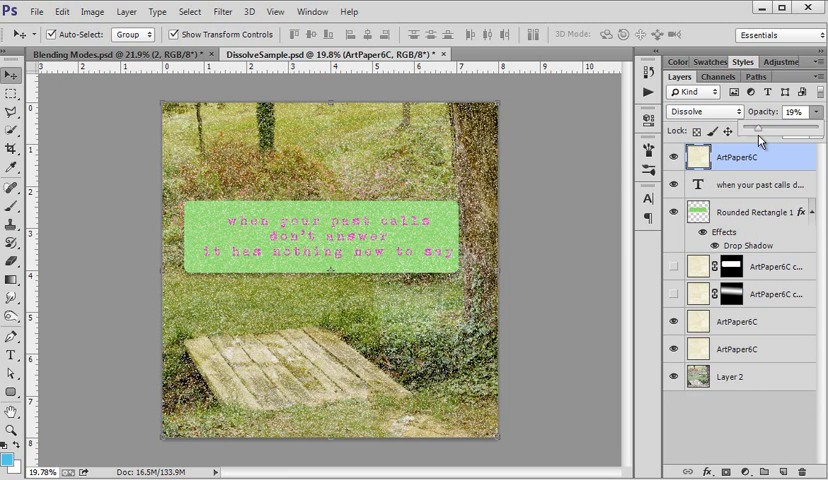
mouse_move(760, 140)
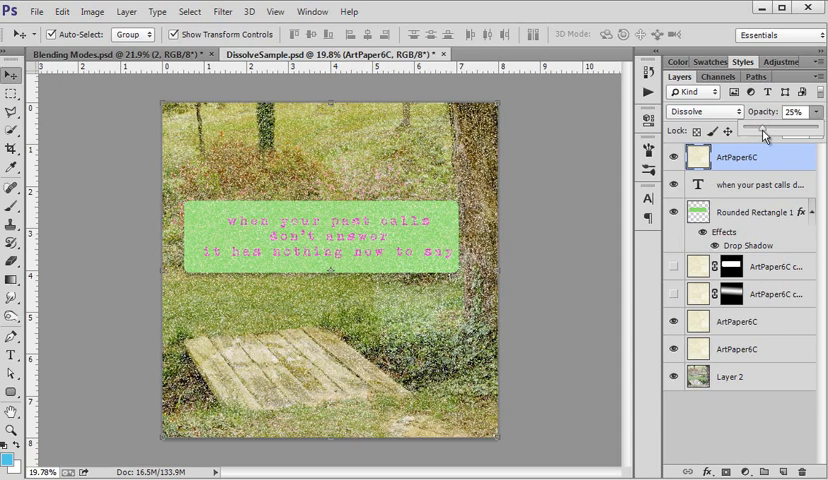
click(690, 111)
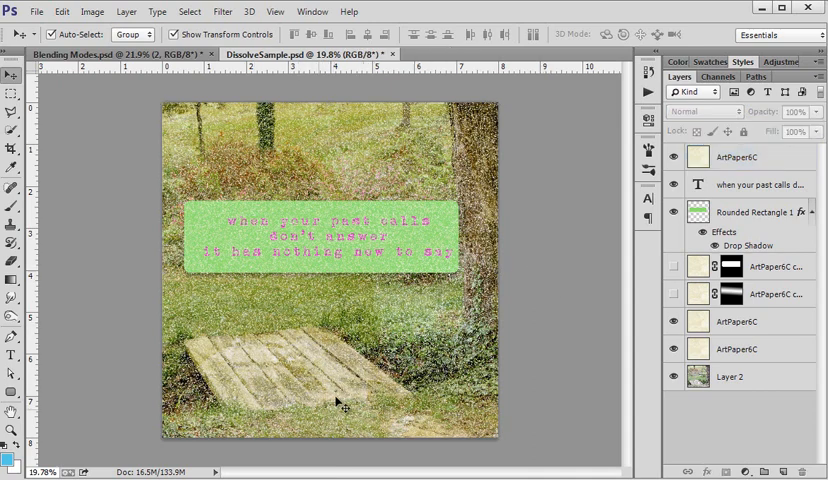
mouse_move(328, 345)
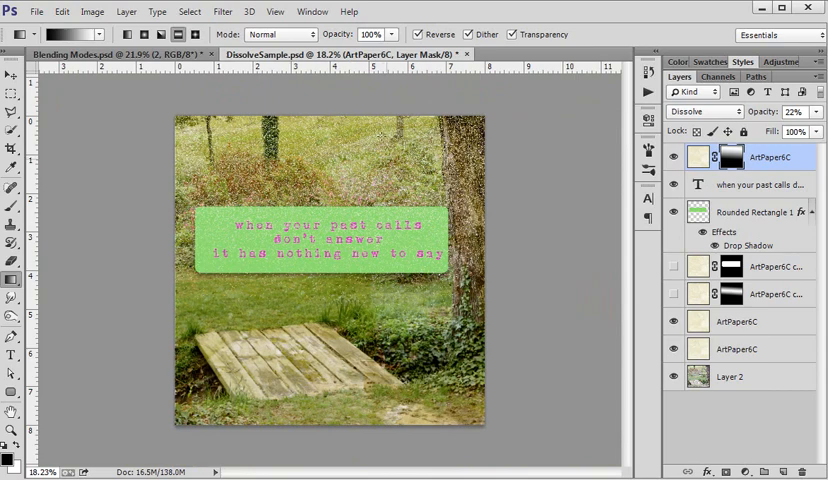
mouse_move(537, 278)
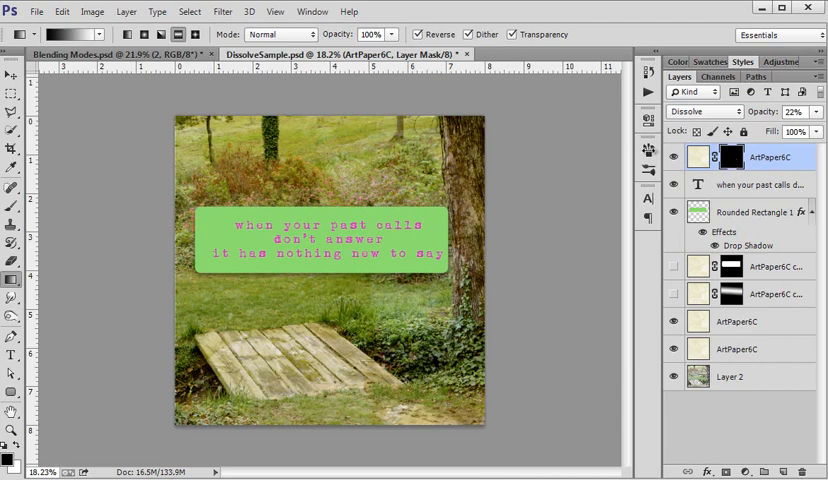
mouse_move(33, 227)
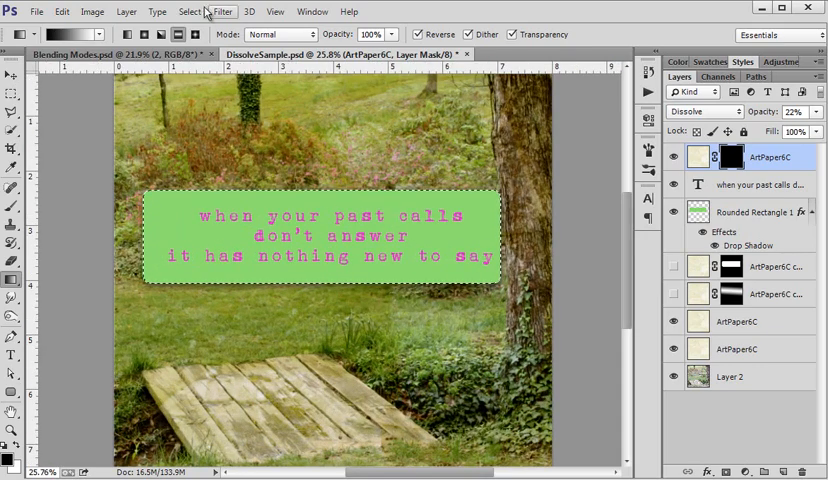
Grow the green tag selection outward by 1 from the Select menu.
click(189, 11)
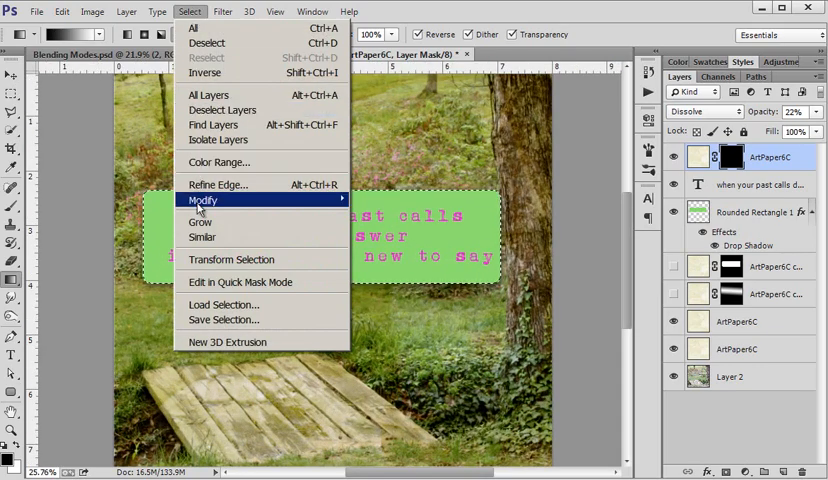
mouse_move(202, 200)
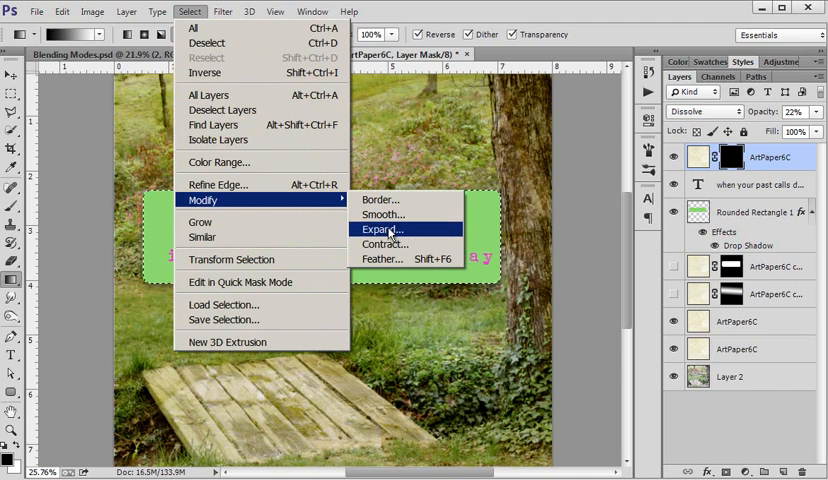
click(384, 231)
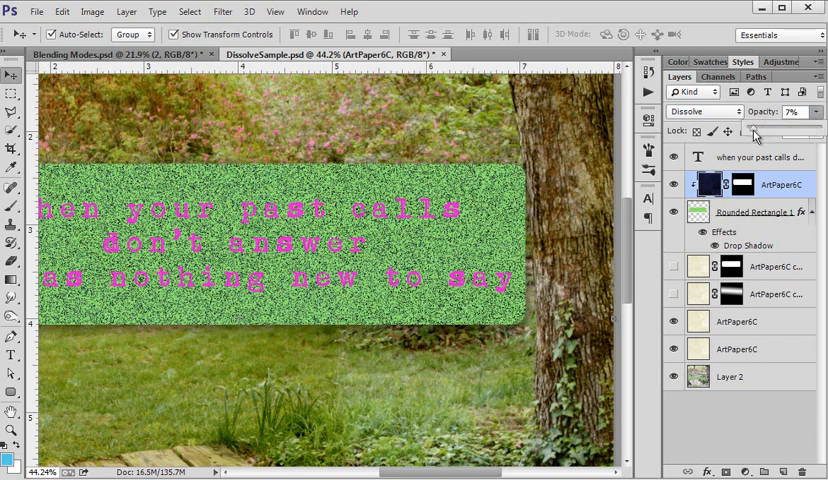
text(100)
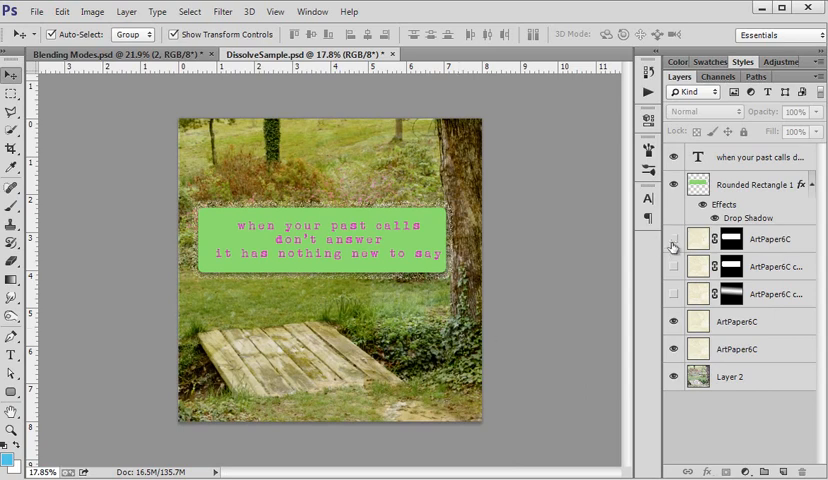
Select the ArtPaper6C copy 3 layer in the Layers panel.
click(765, 294)
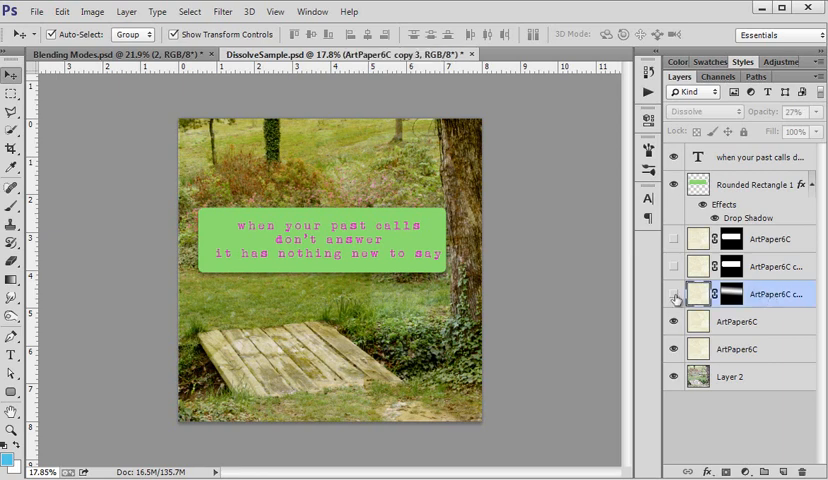